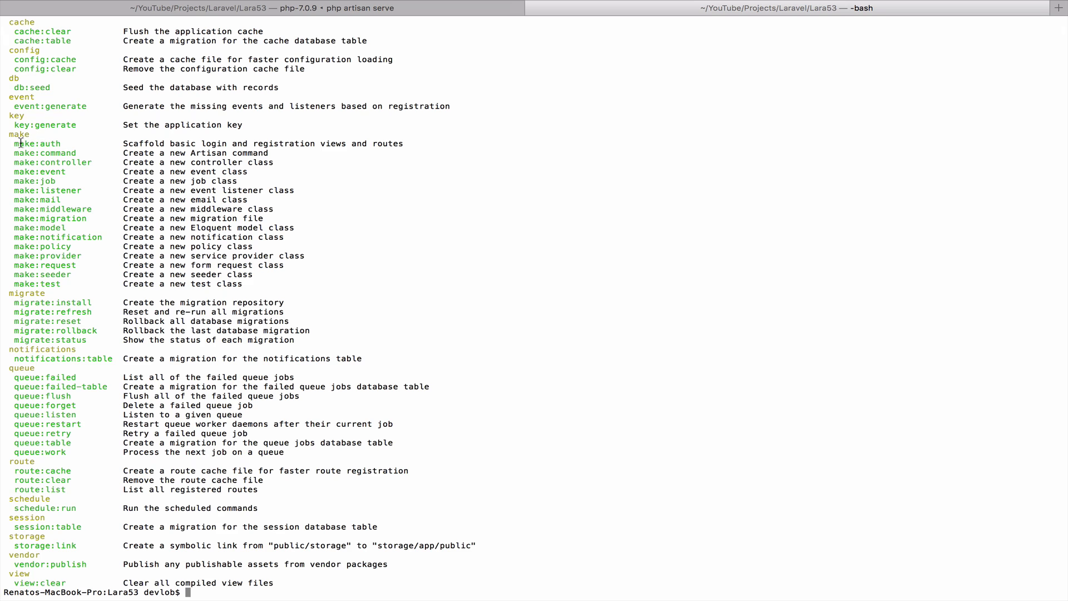
Highlight make:auth in the Artisan help list and begin the php artisan make: command
double_click(36, 143)
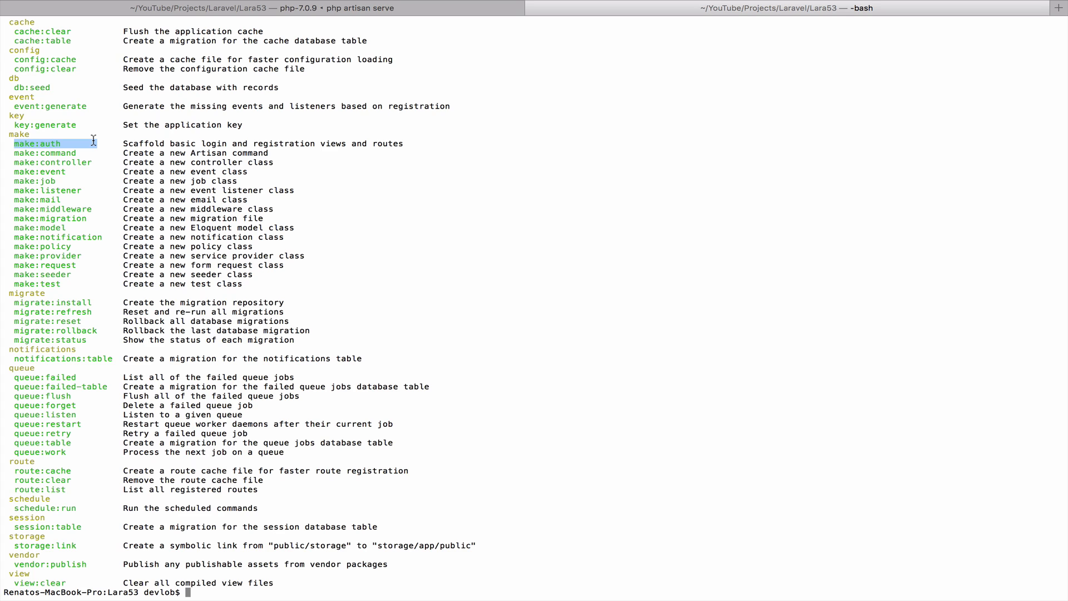
mouse_move(218, 152)
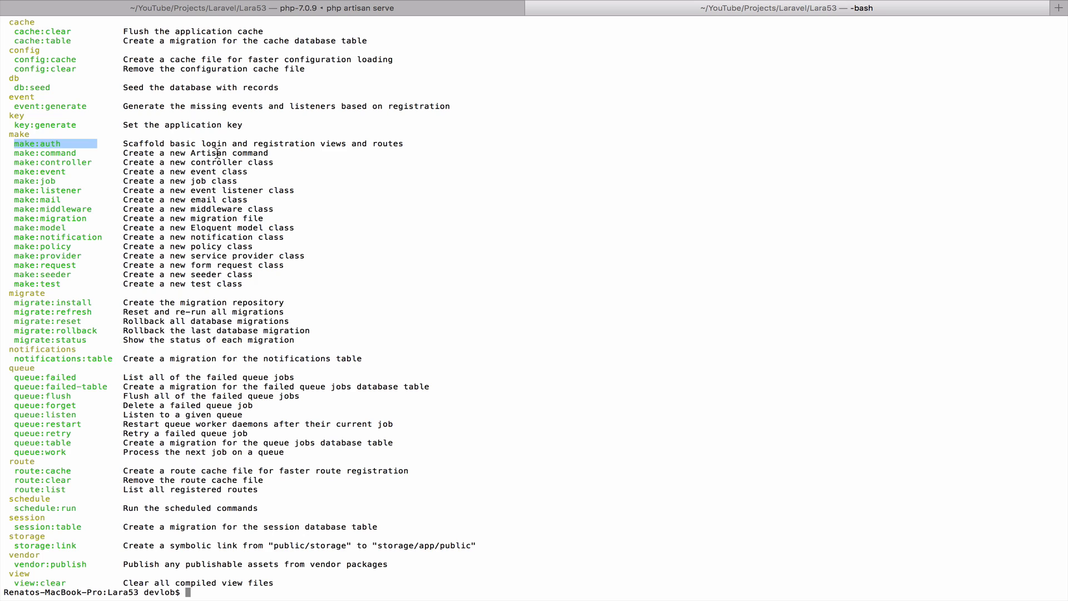
text(php)
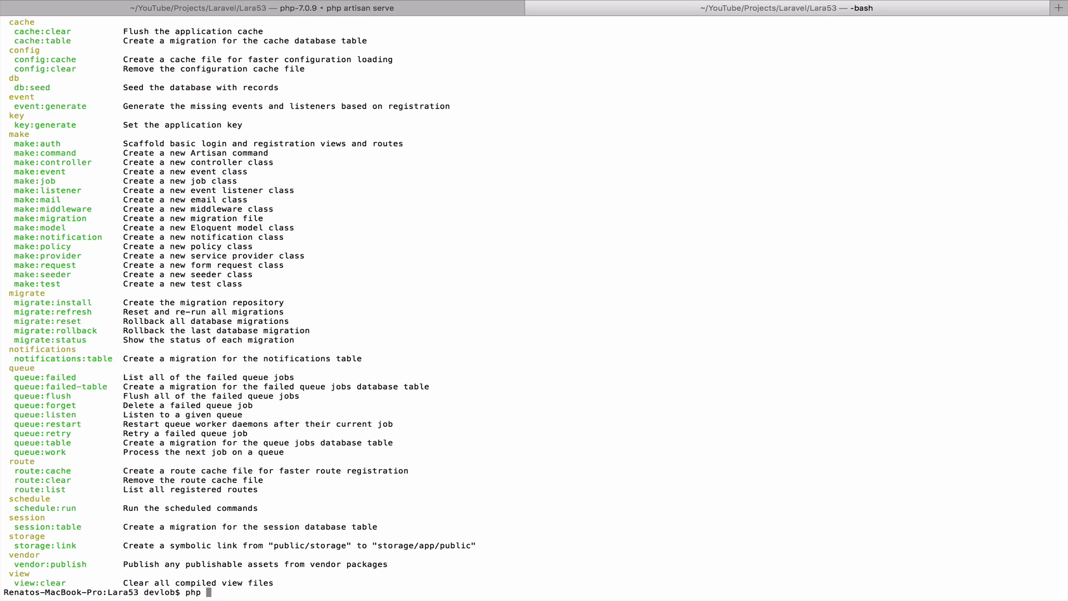
text(artisan make:)
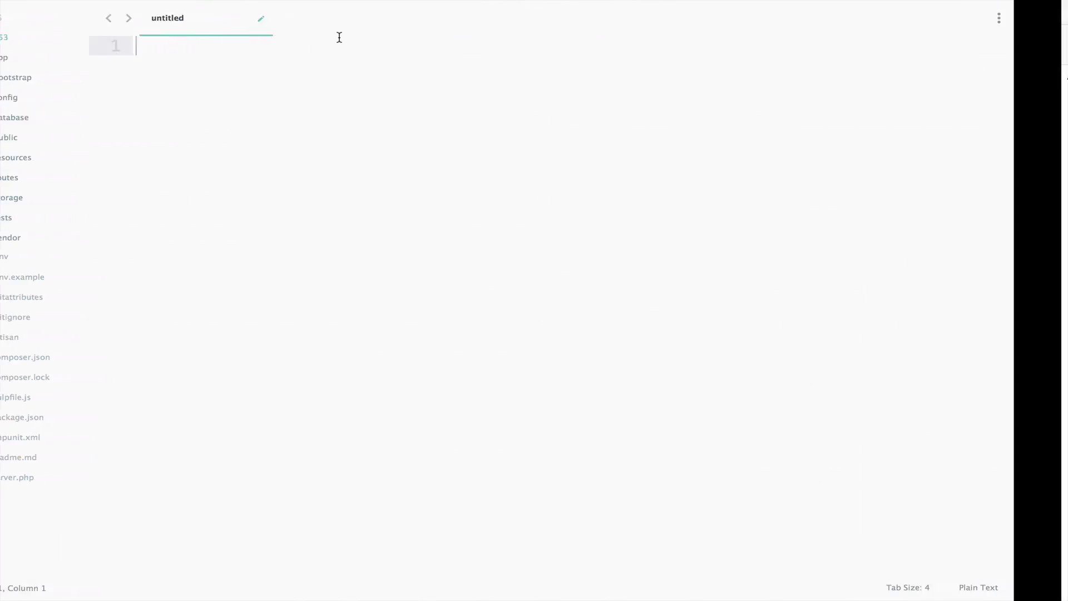
Visit the Register, Login and Forgot Your Password pages, ending on the Register form
click(141, 15)
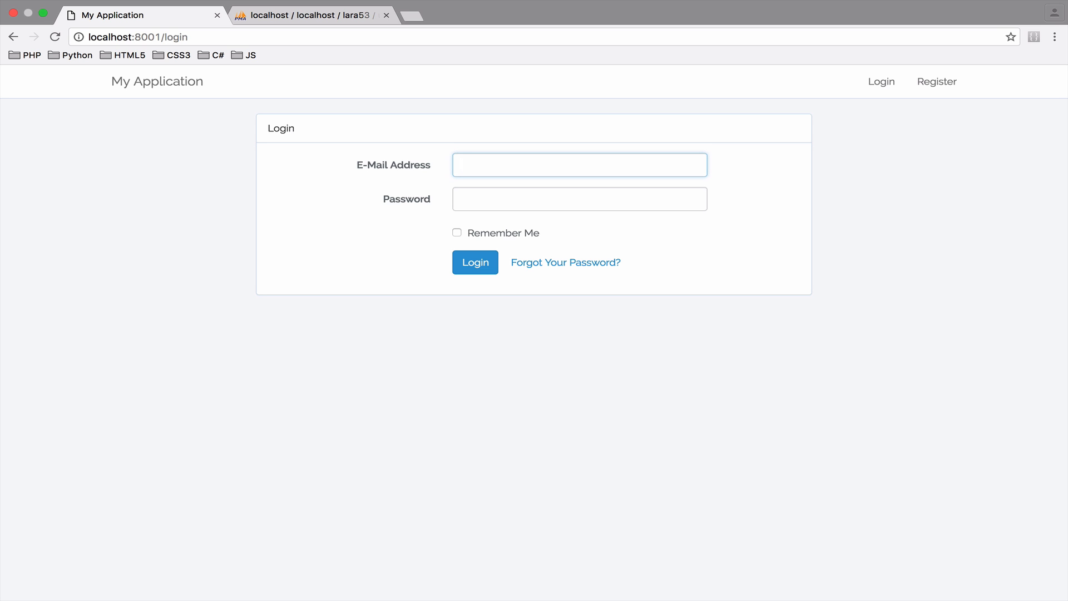
mouse_move(937, 82)
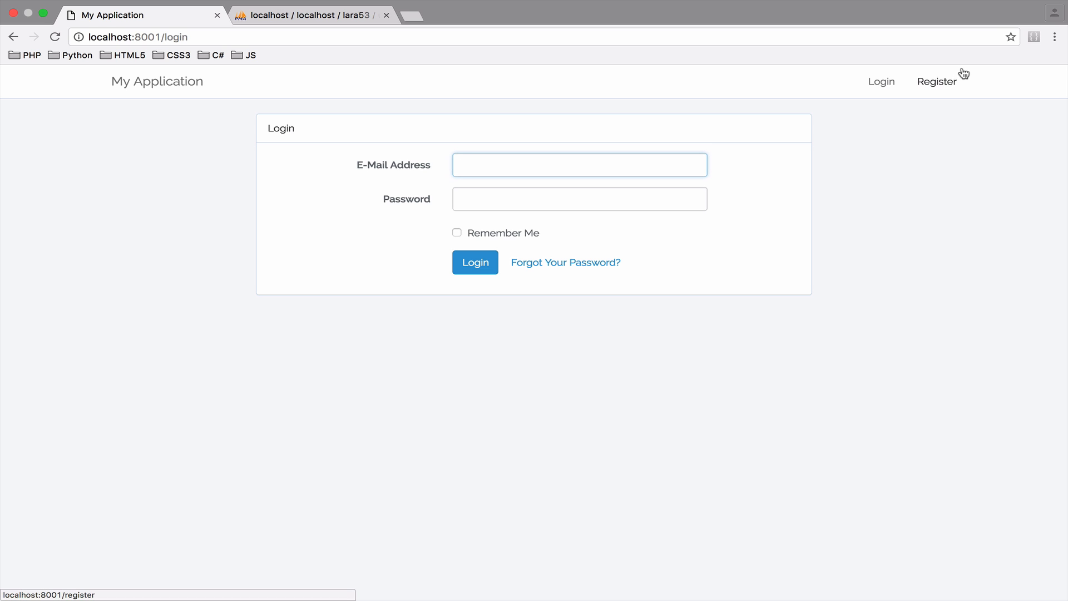
click(937, 82)
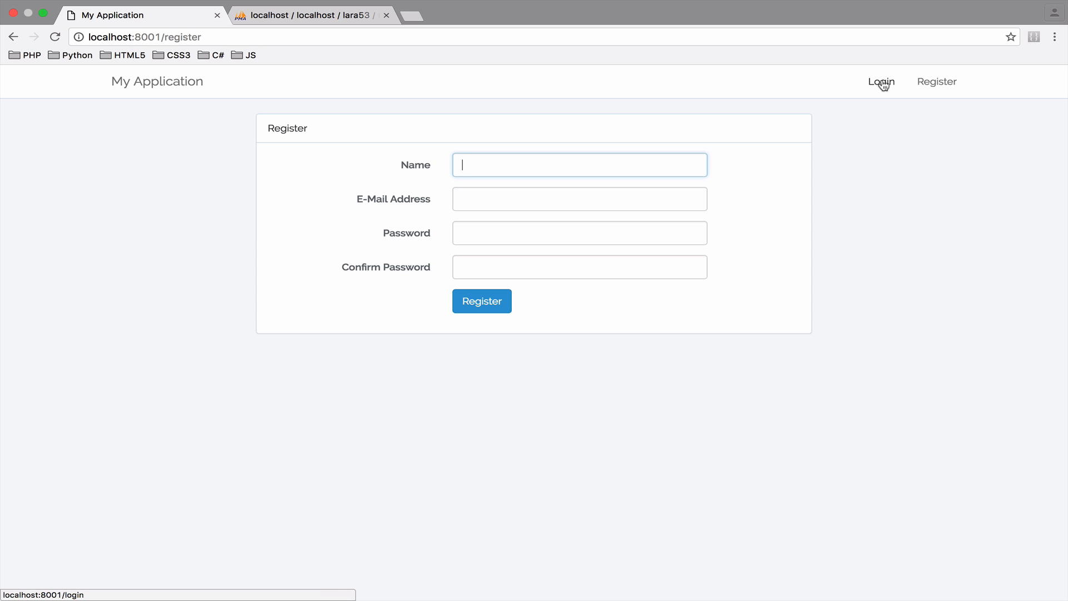
click(881, 81)
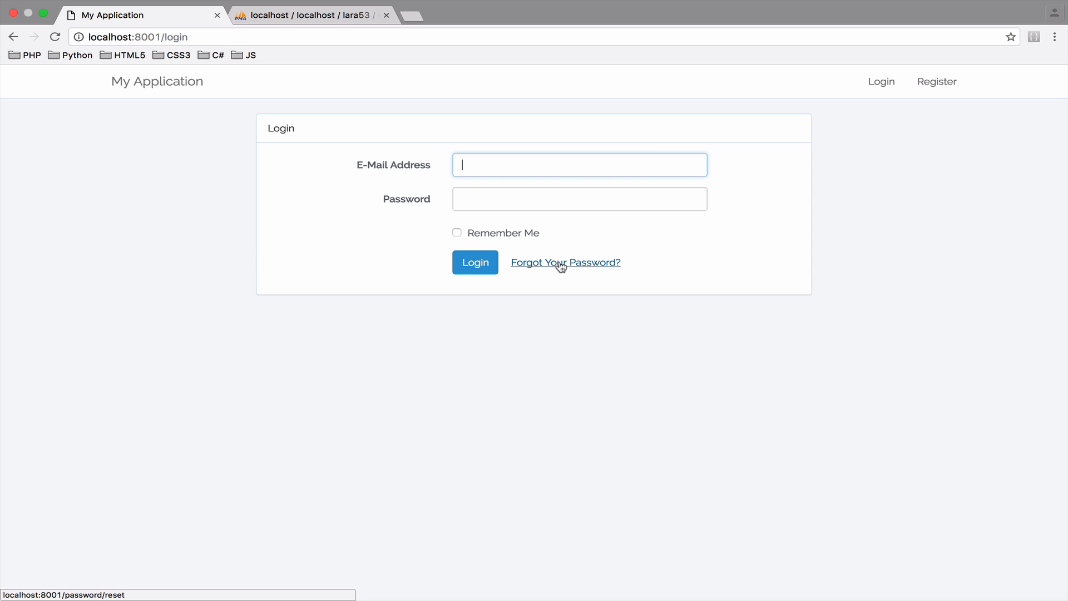
click(565, 262)
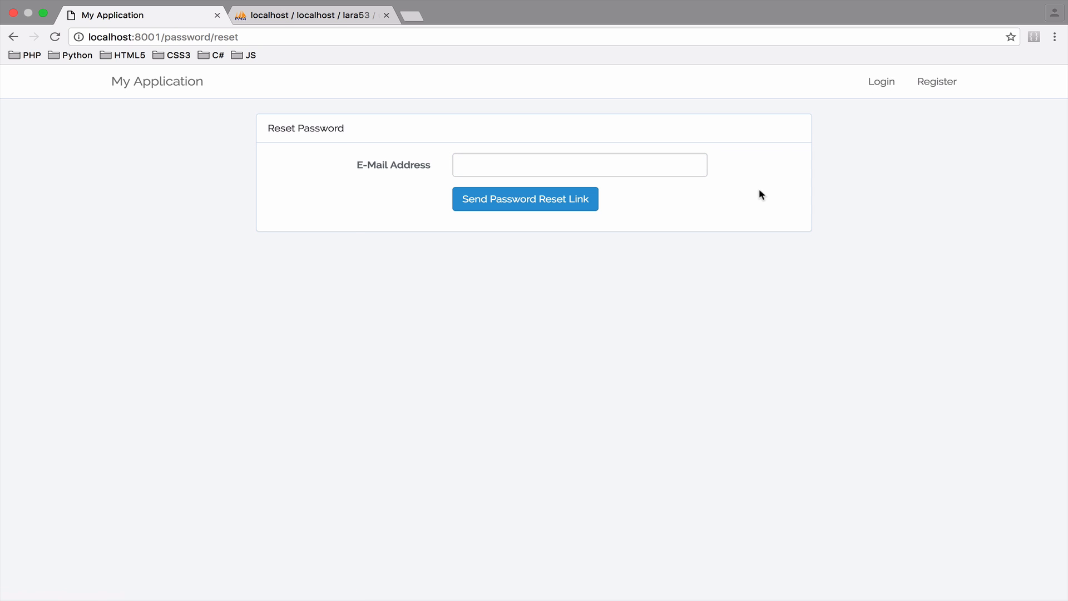
mouse_move(936, 81)
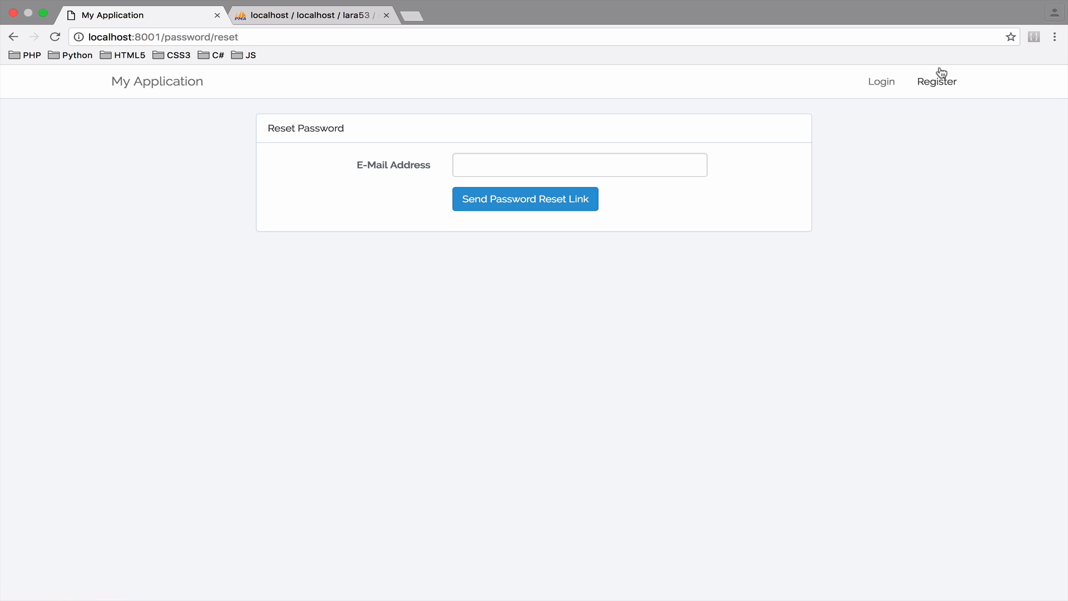
click(935, 81)
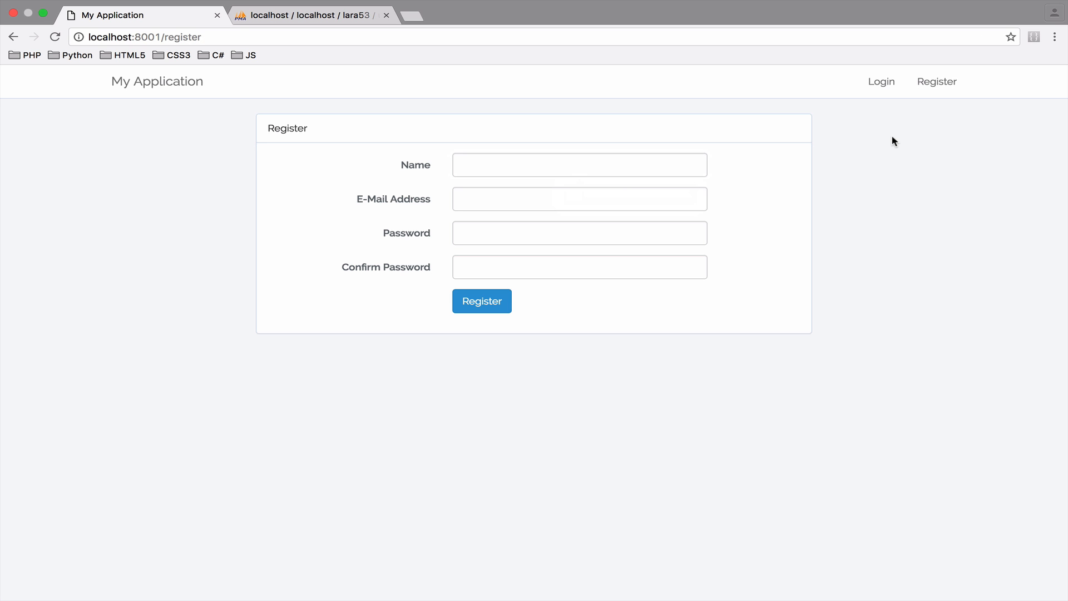
click(482, 301)
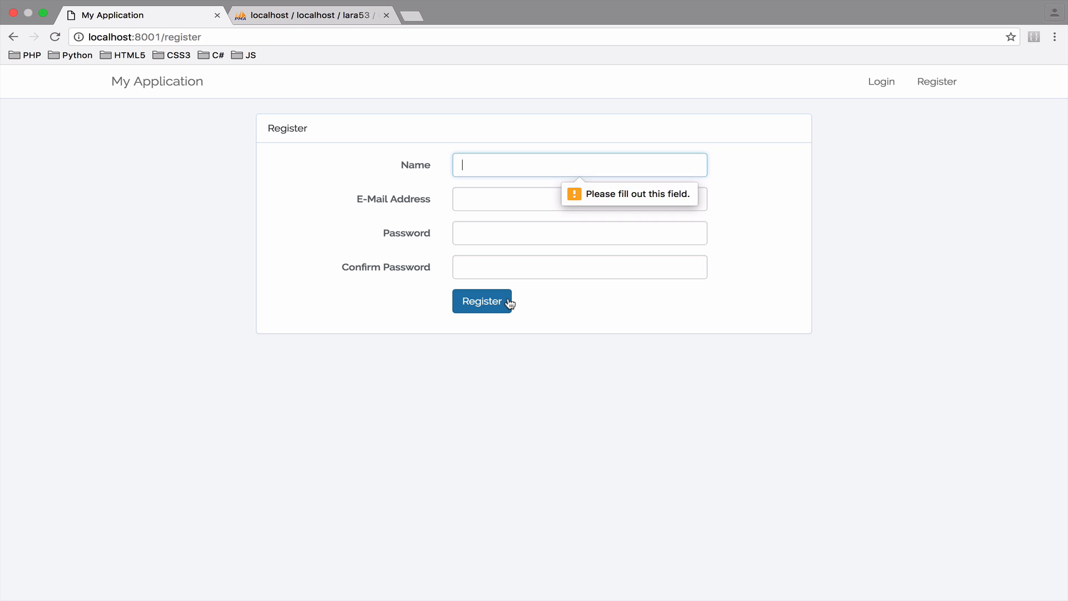
Register a new account, correcting the invalid email with a suggested test address, landing on /home
text(Renato)
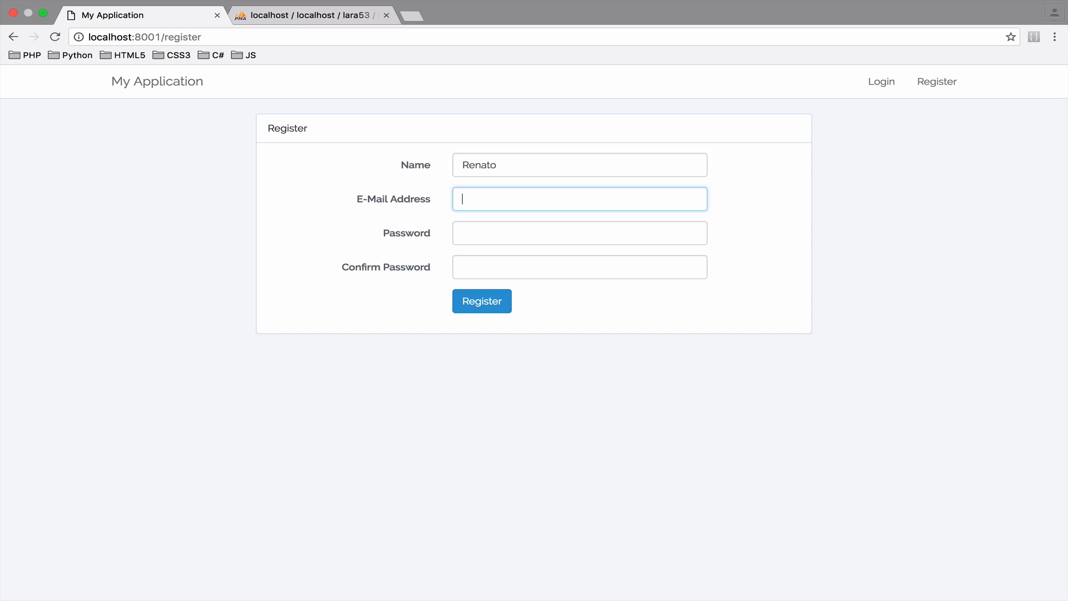
text(asdfsafs)
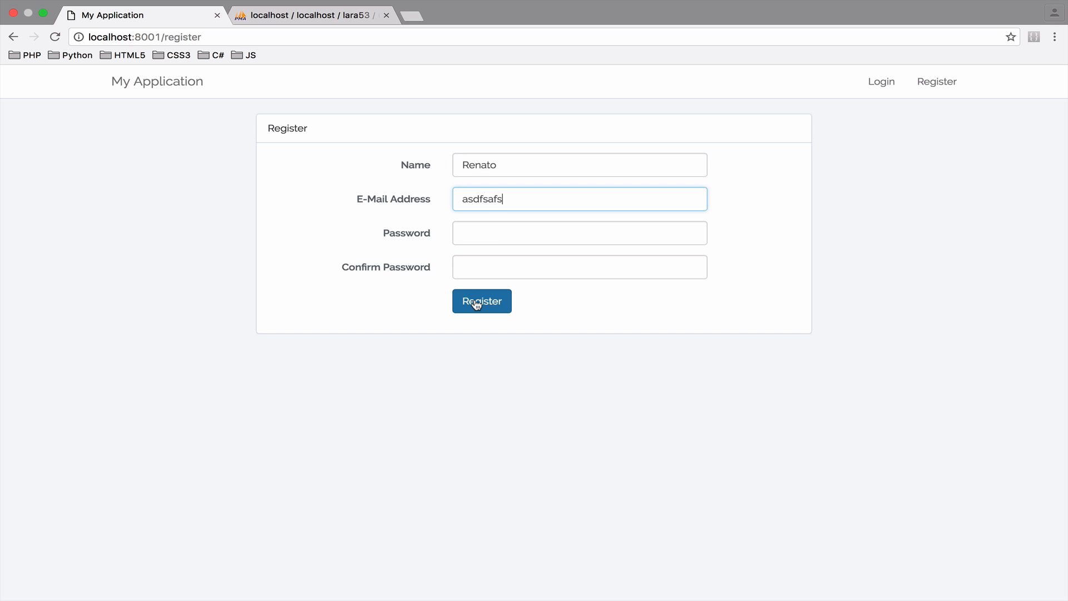
click(481, 301)
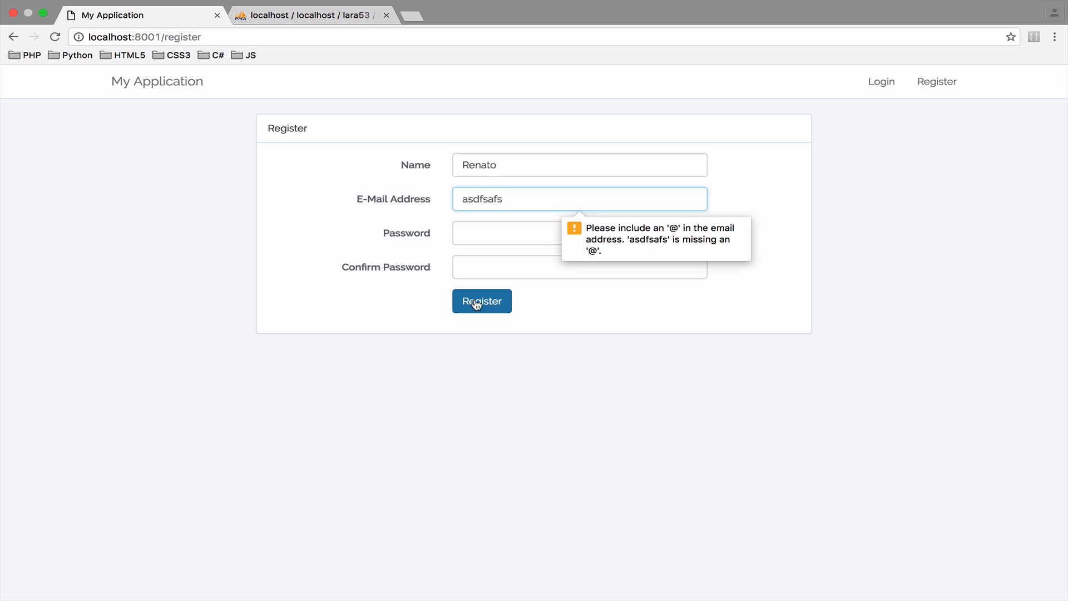
click(481, 300)
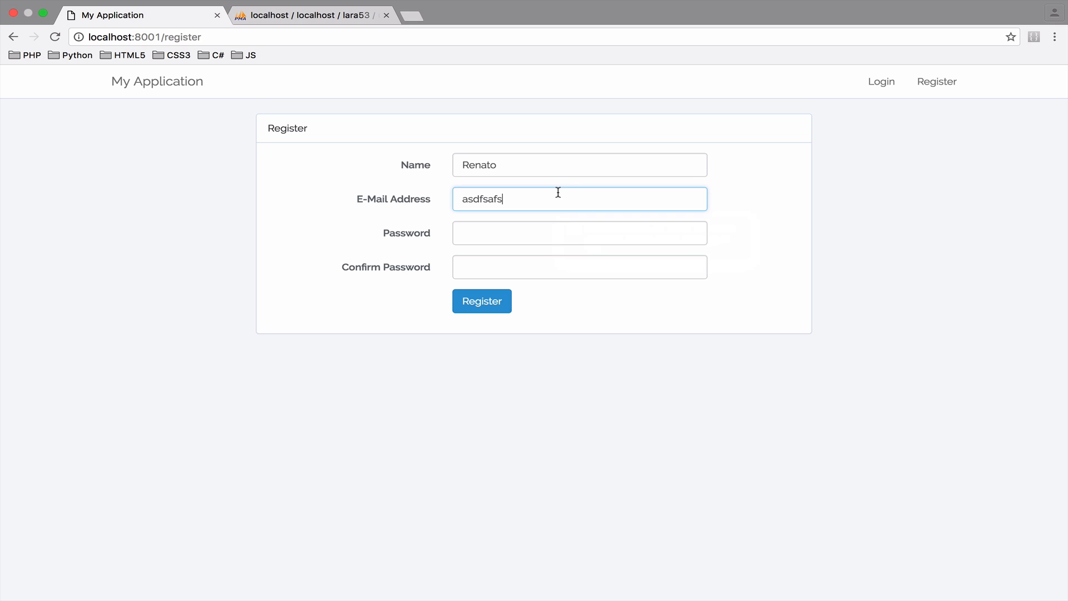
text(test)
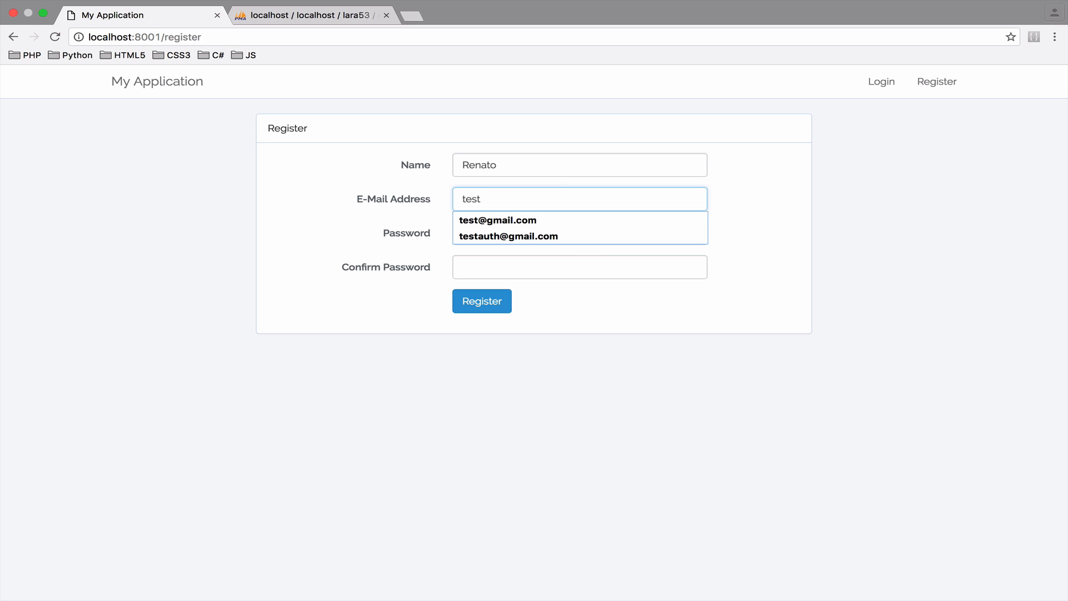
click(509, 235)
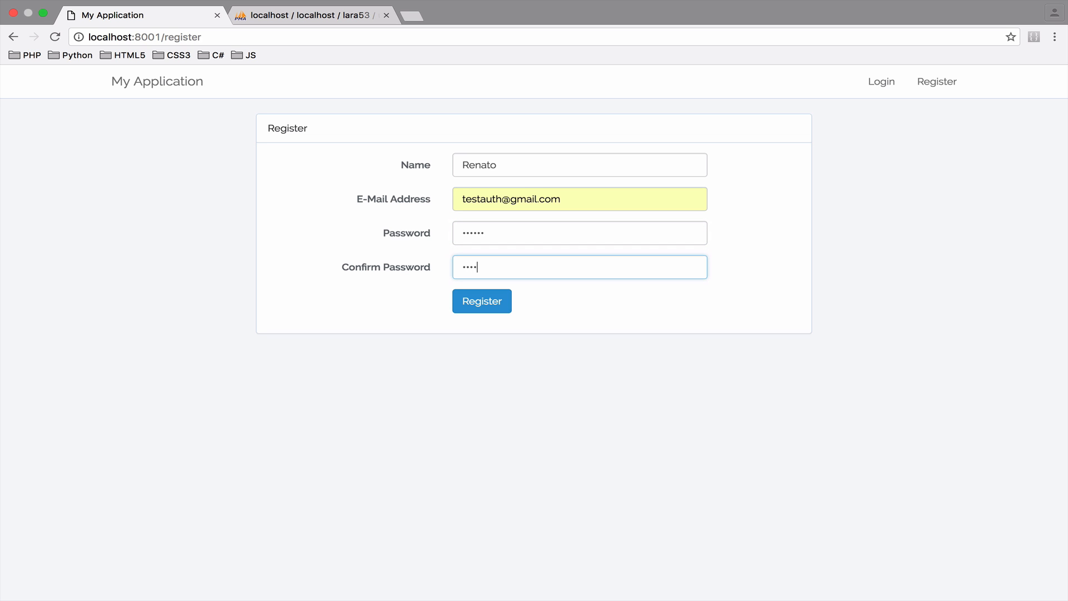
click(482, 302)
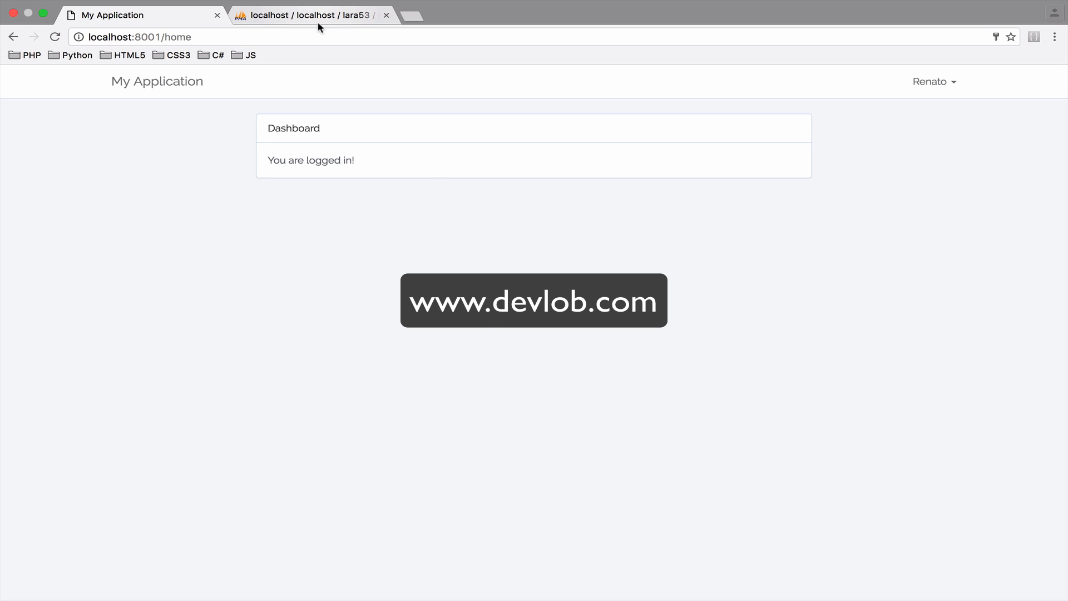
mouse_move(299, 160)
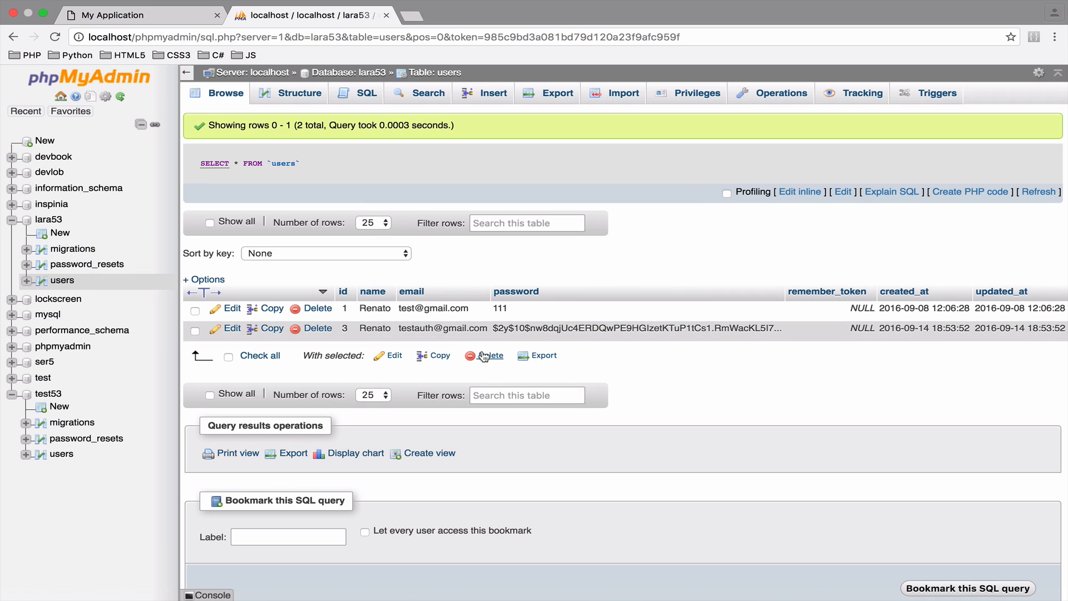
mouse_move(252, 23)
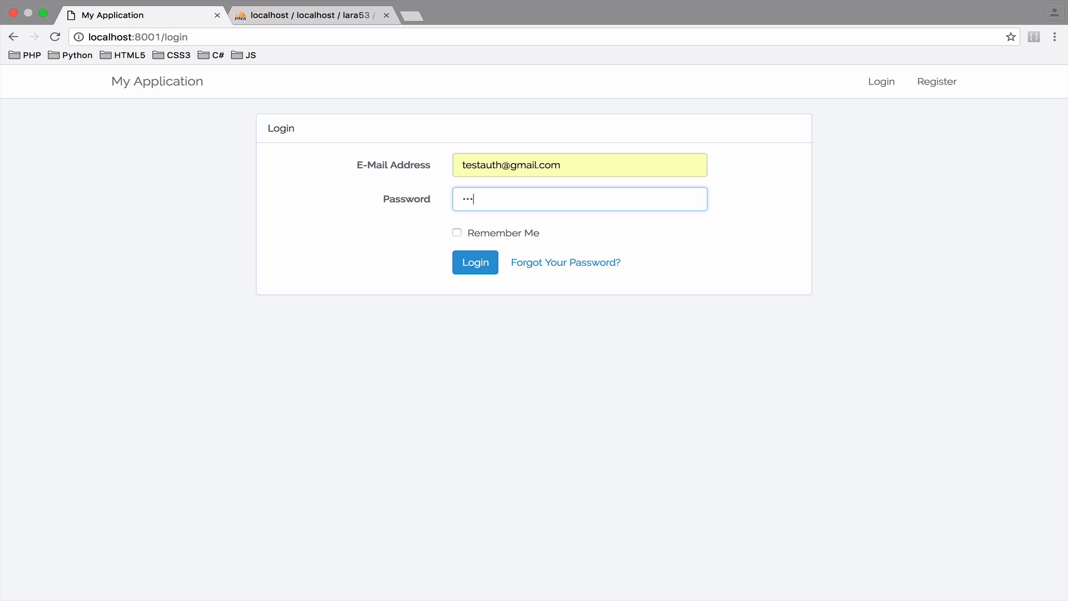
Log in with the new account's email and password to reach the dashboard
click(474, 261)
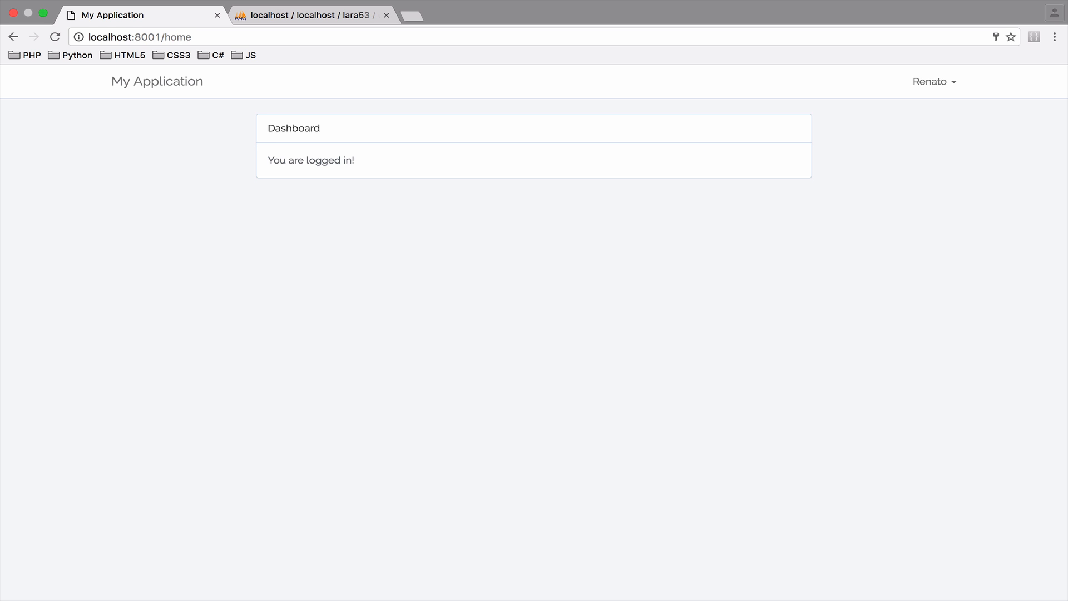
mouse_move(487, 203)
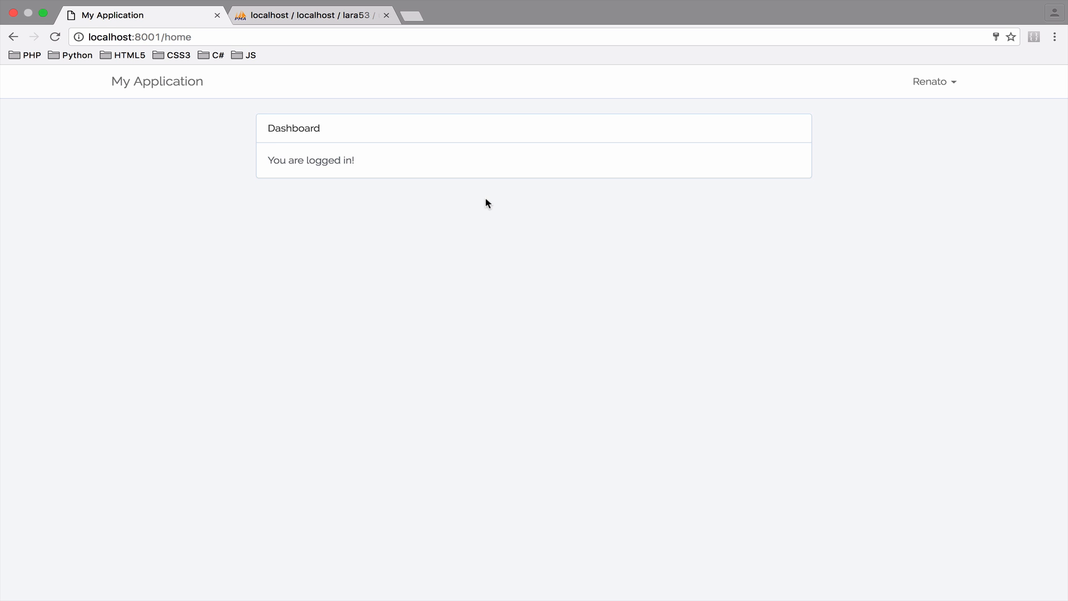
mouse_move(483, 243)
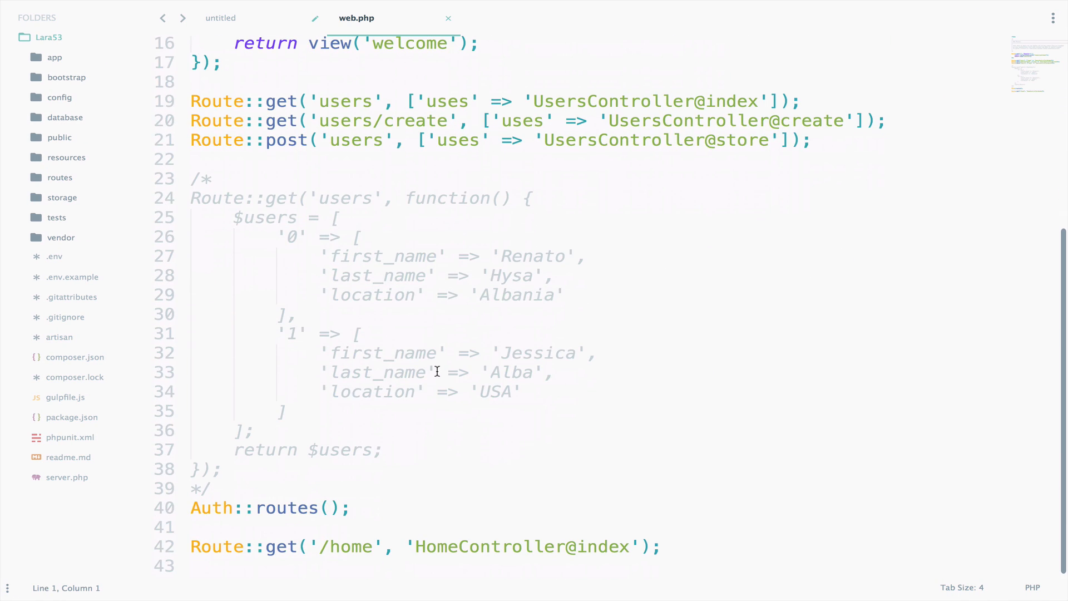
Place the caret on routes in Auth::routes() and jump to its definition
click(272, 546)
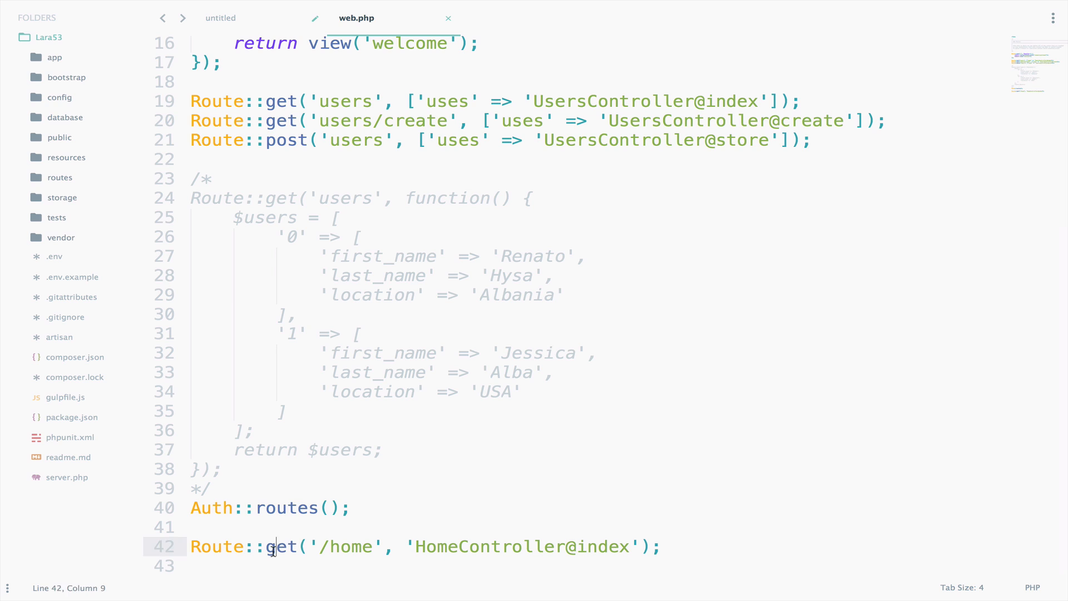
click(286, 507)
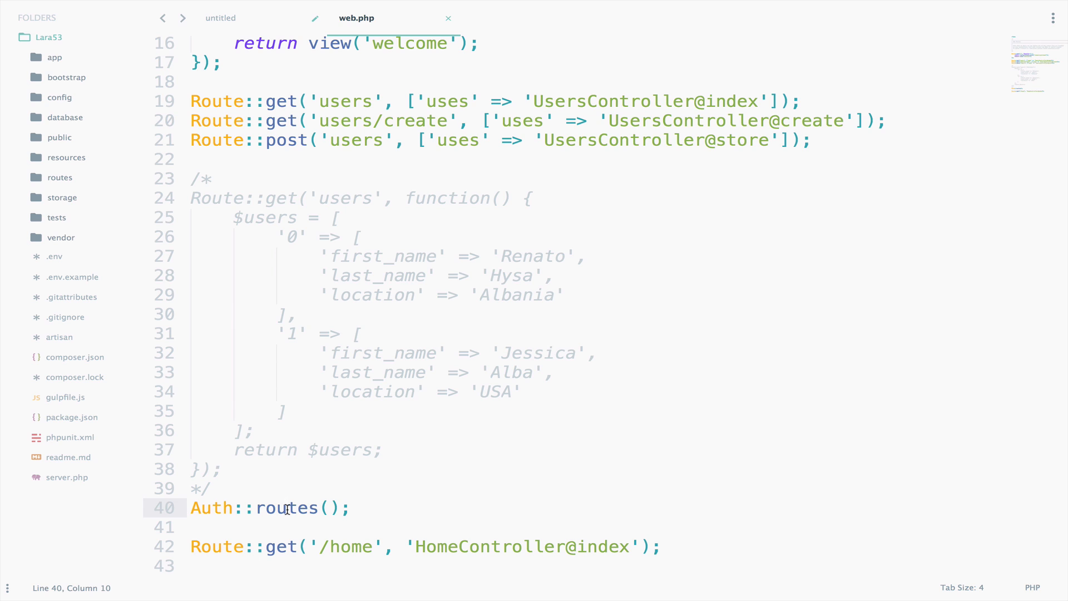
key(ctrl+p)
text(Route.php)
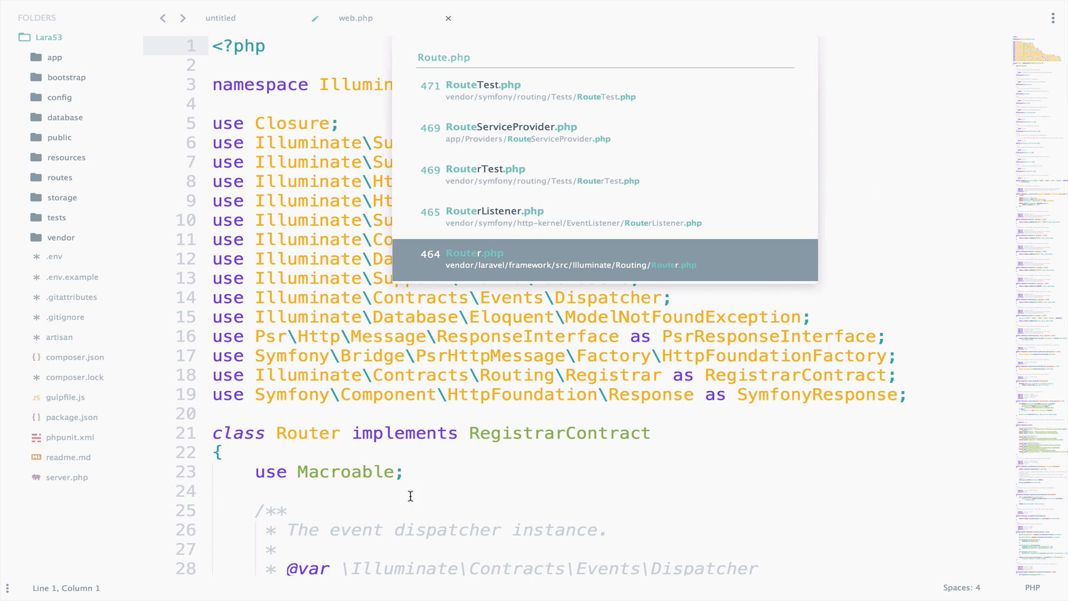
Scroll Router.php down to the auth() method registering login, registration and password reset routes
scroll(down, 3)
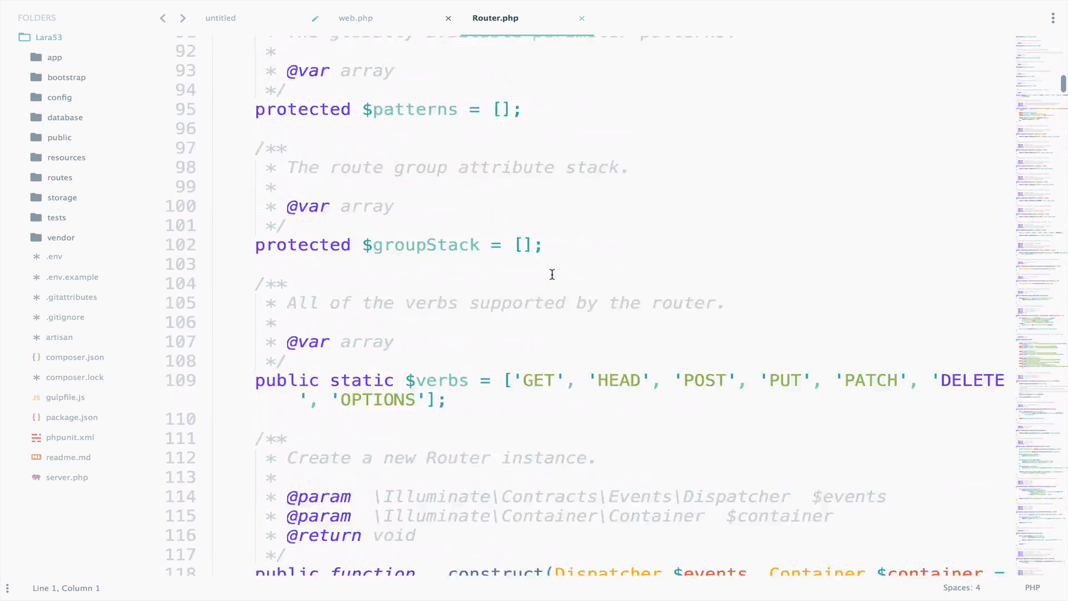
scroll(down, 3)
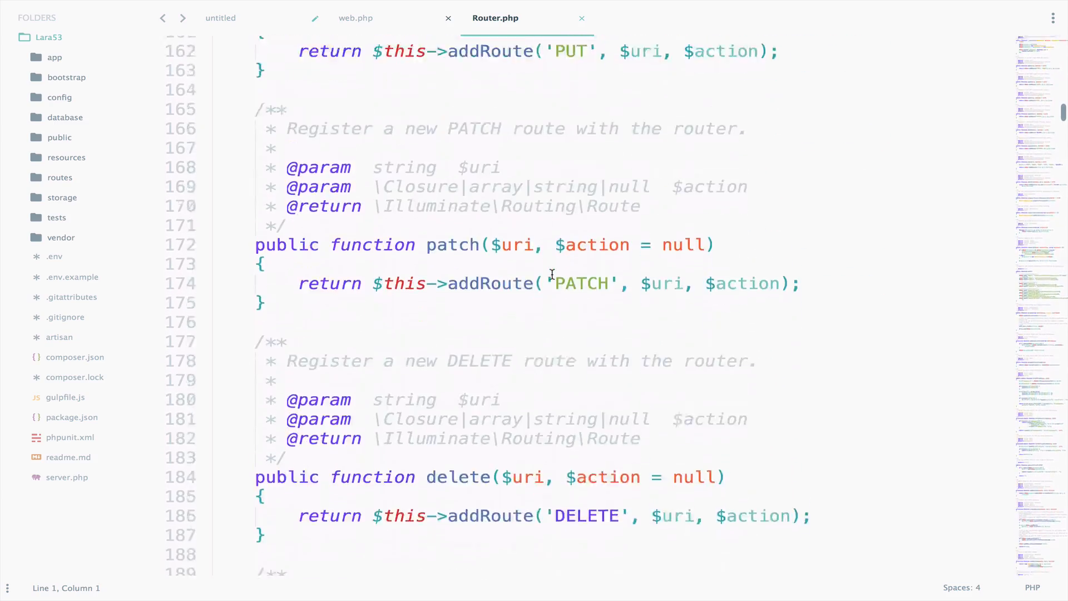
scroll(down, 3)
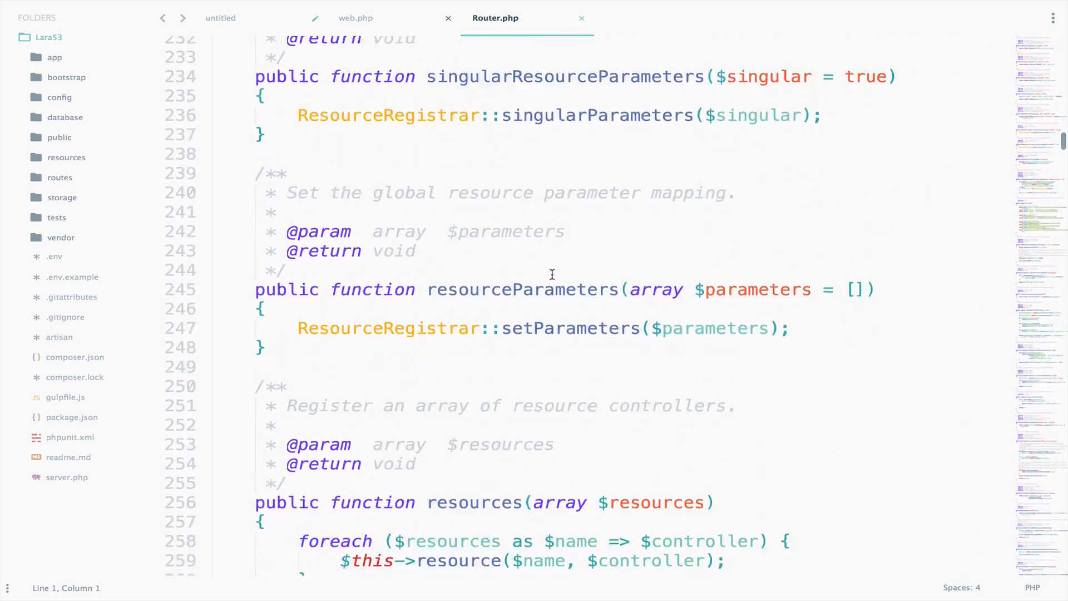
scroll(down, 3)
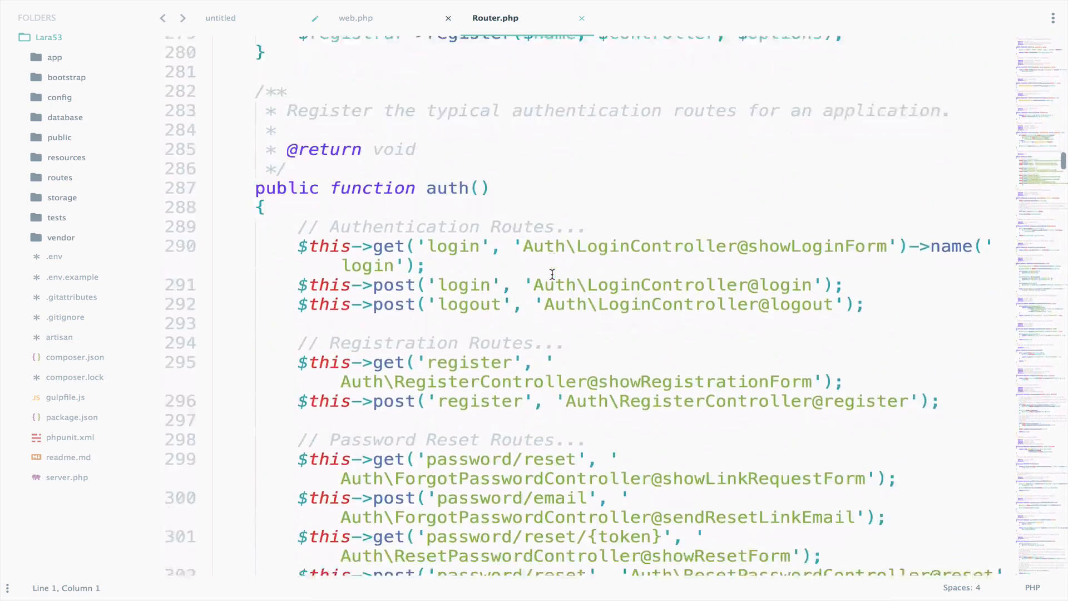
scroll(down, 3)
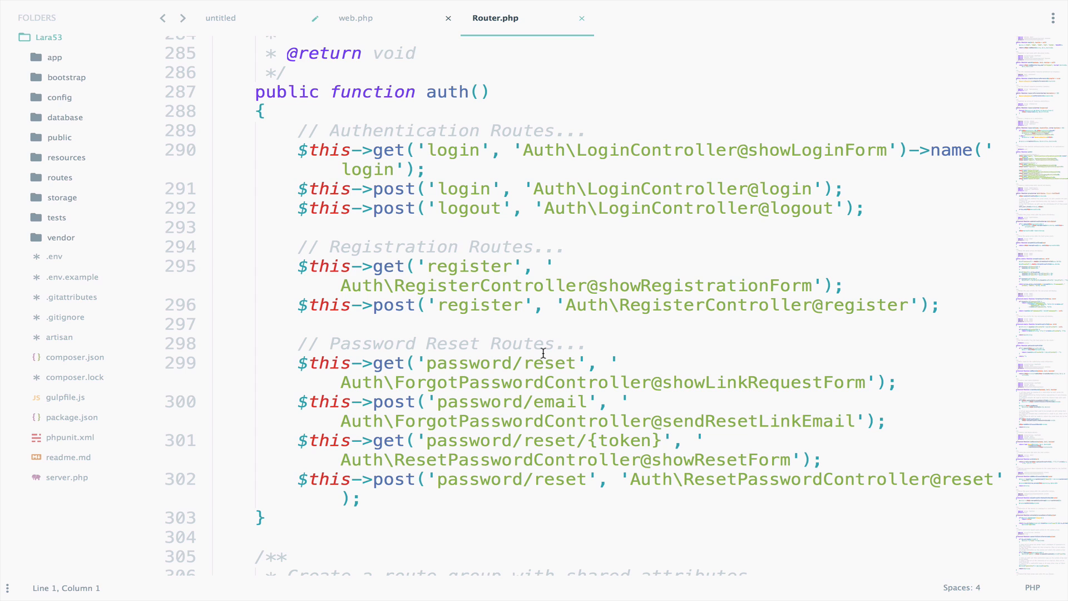
mouse_move(483, 192)
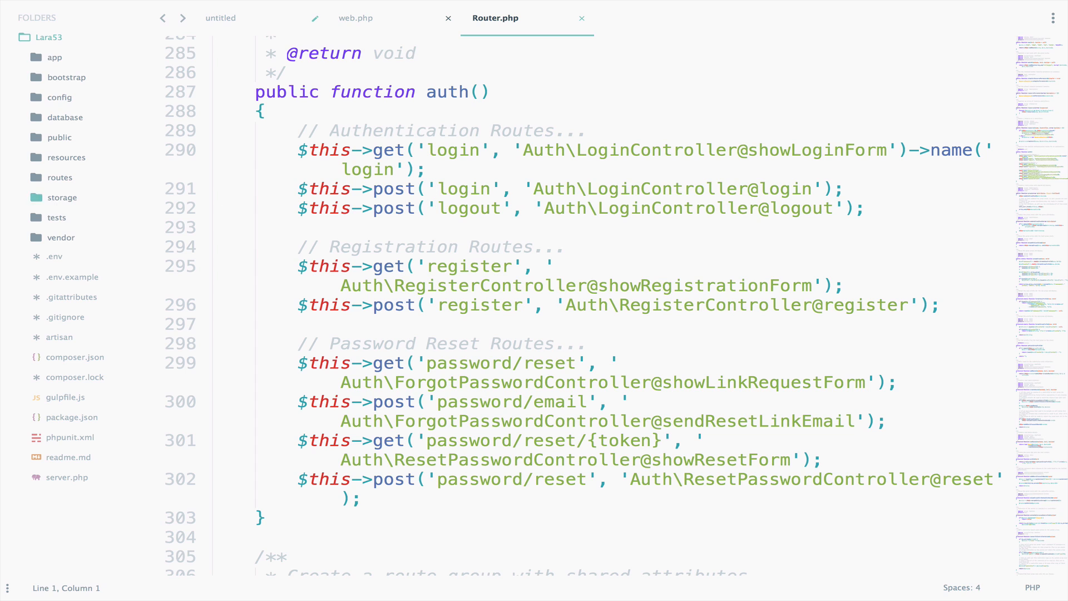
mouse_move(66, 157)
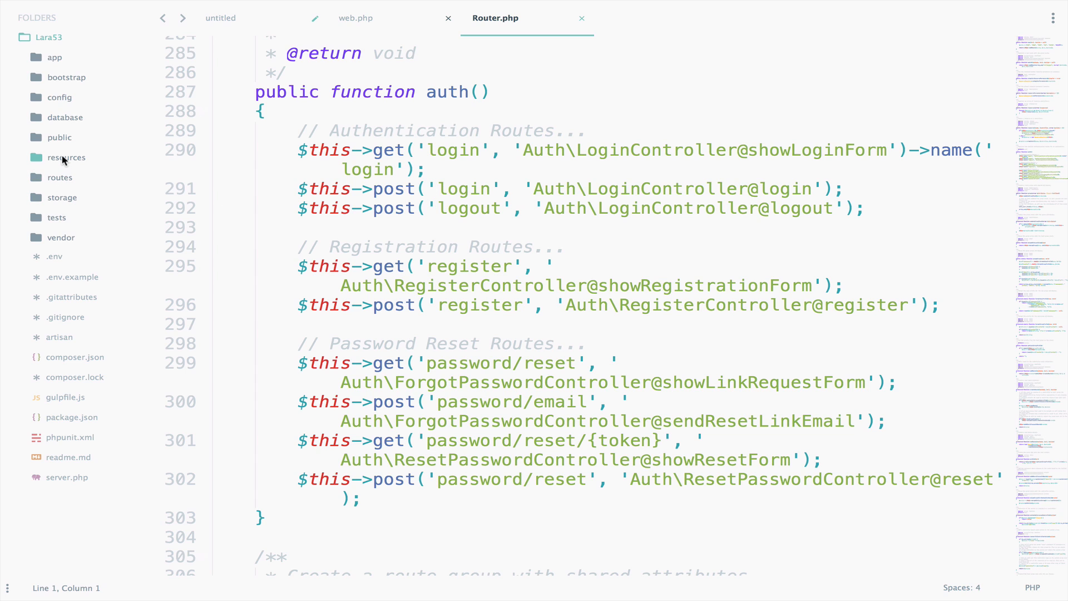
Expand resources/views/auth in the sidebar to show the login and register Blade views
click(66, 157)
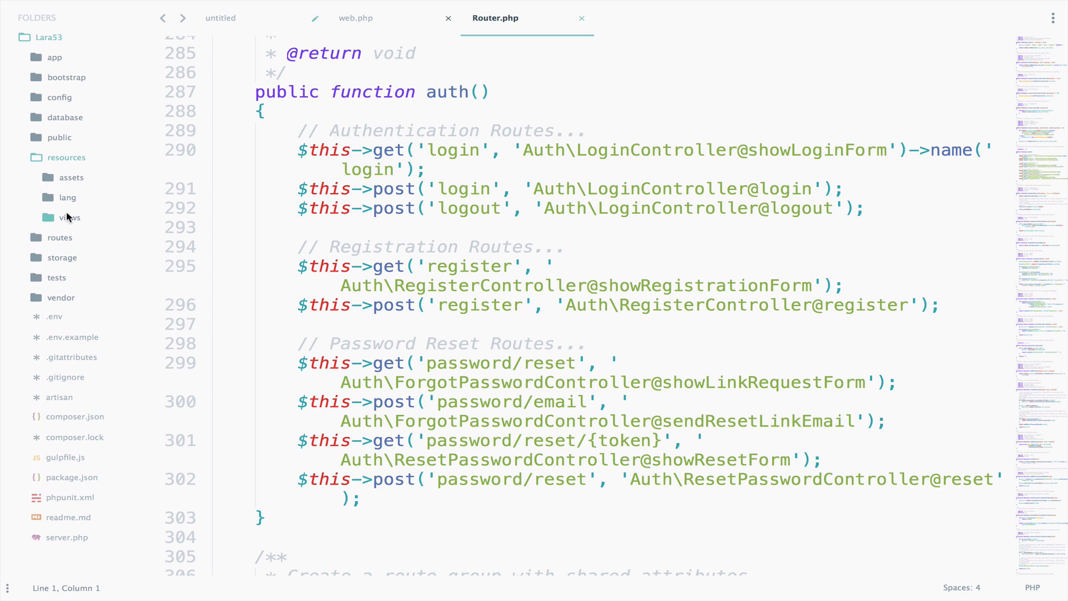
click(69, 217)
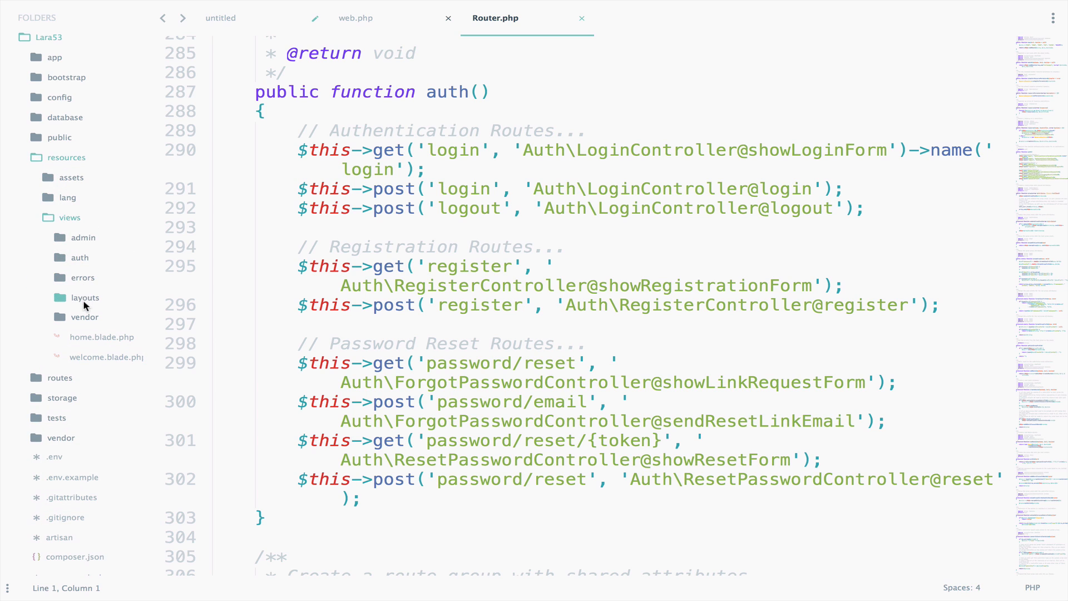
click(79, 257)
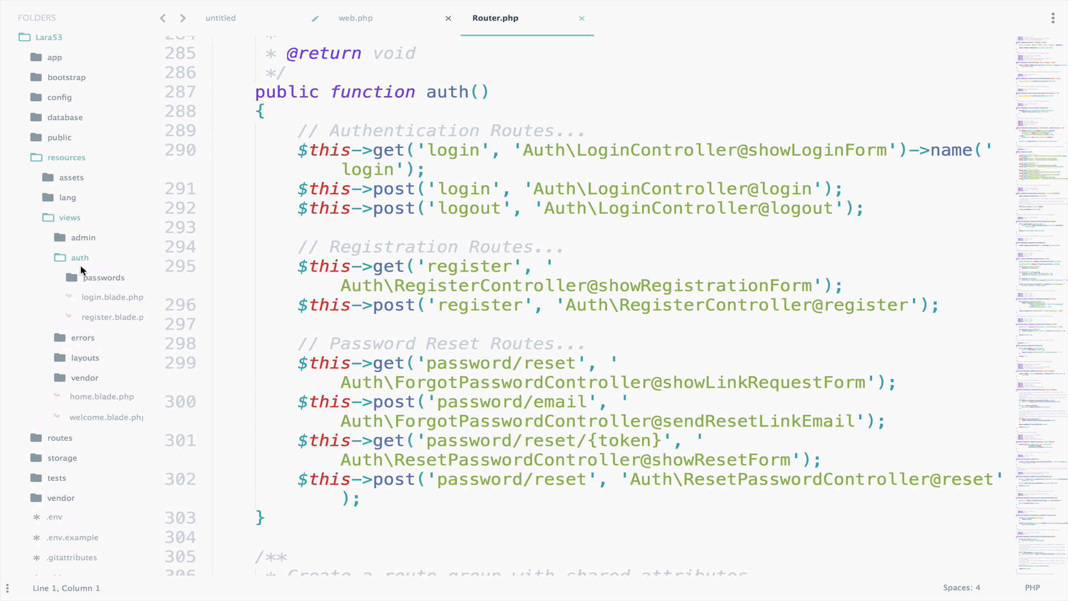